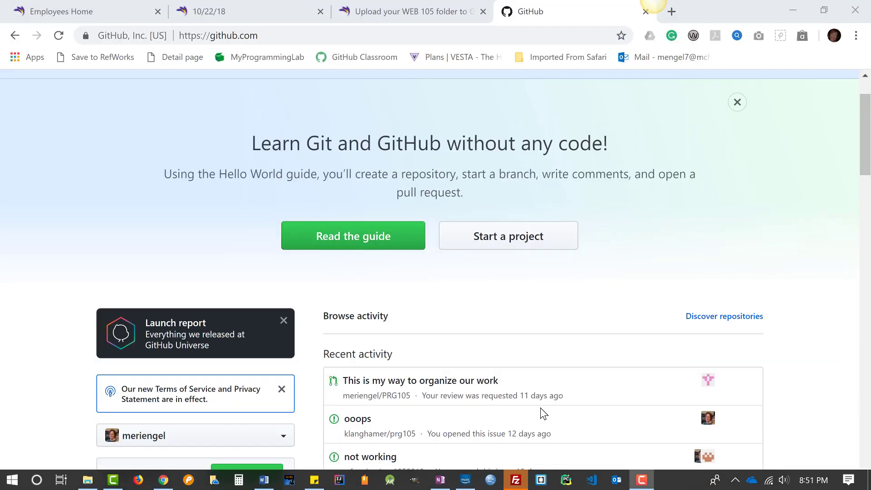
Create a new private repository named web-105 initialized with a README
scroll("down", 3)
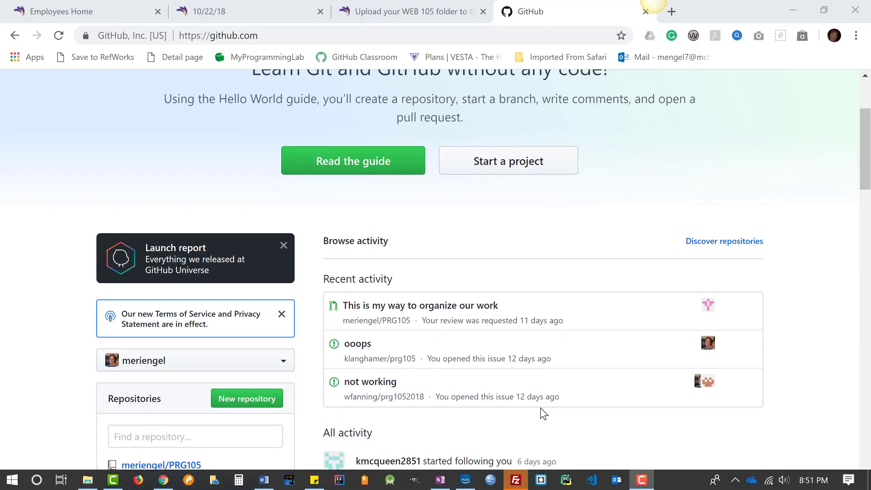
scroll("down", 3)
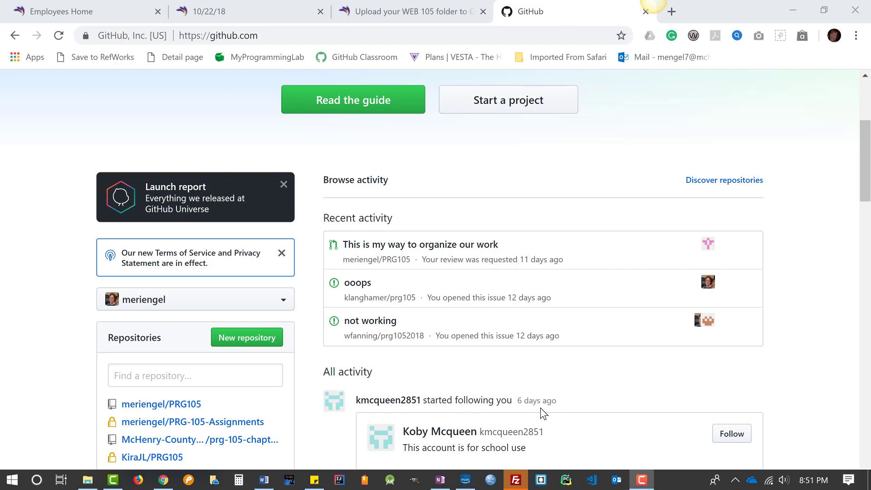
mouse_move(284, 354)
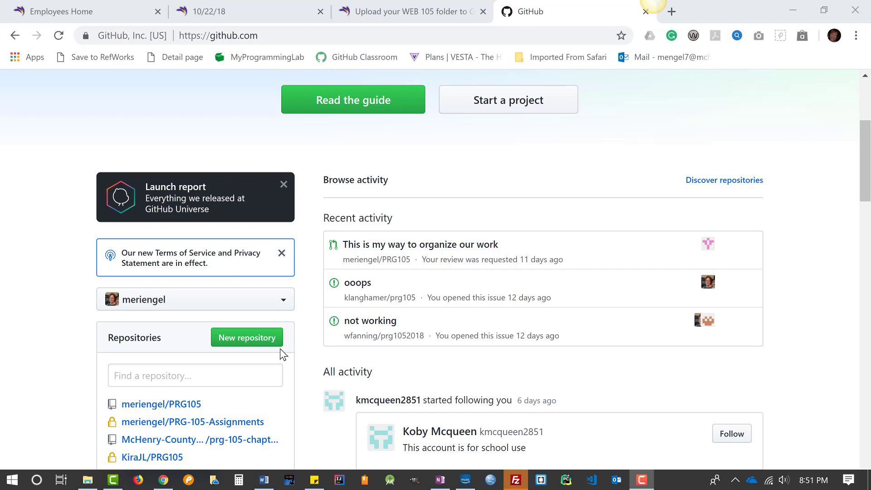
left_click(246, 338)
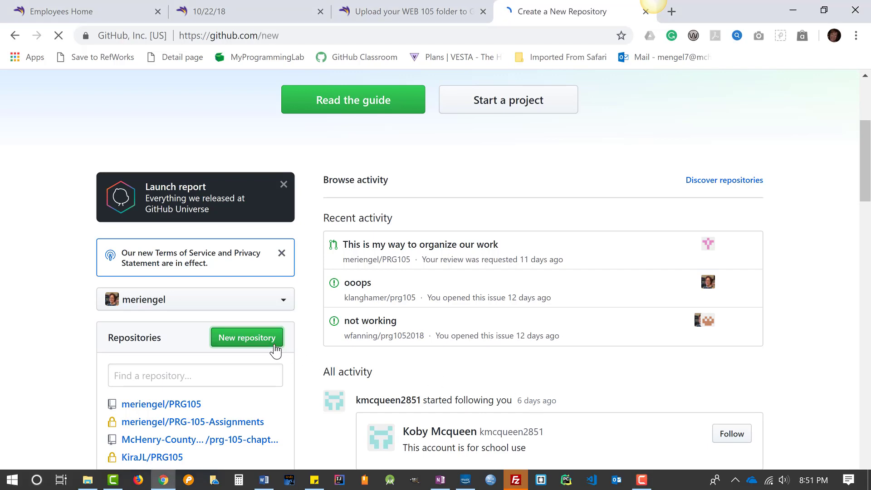
type("web-105")
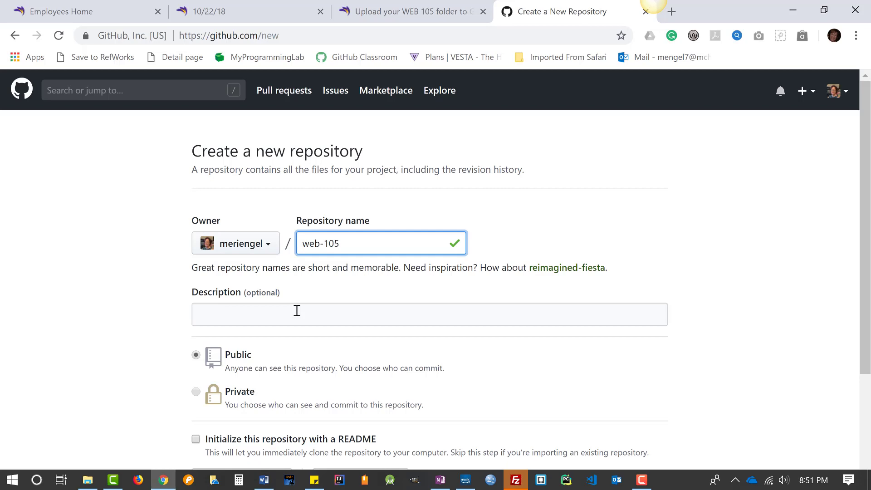
left_click(196, 392)
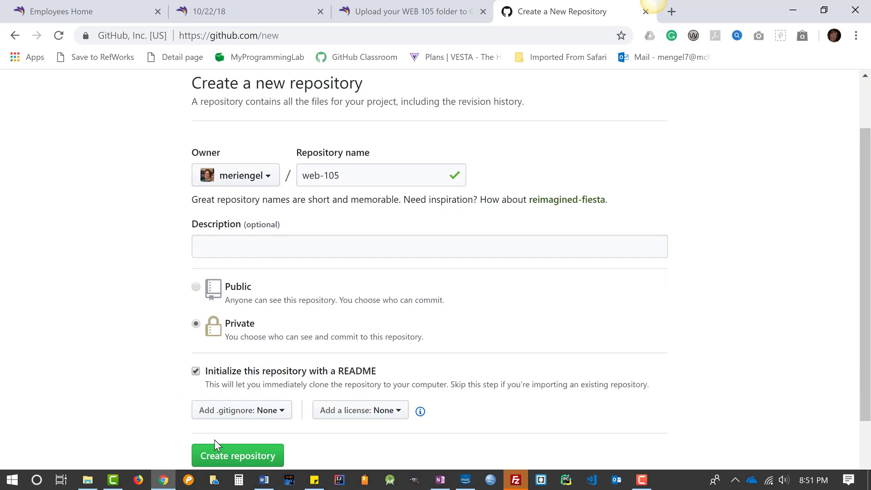
left_click(237, 455)
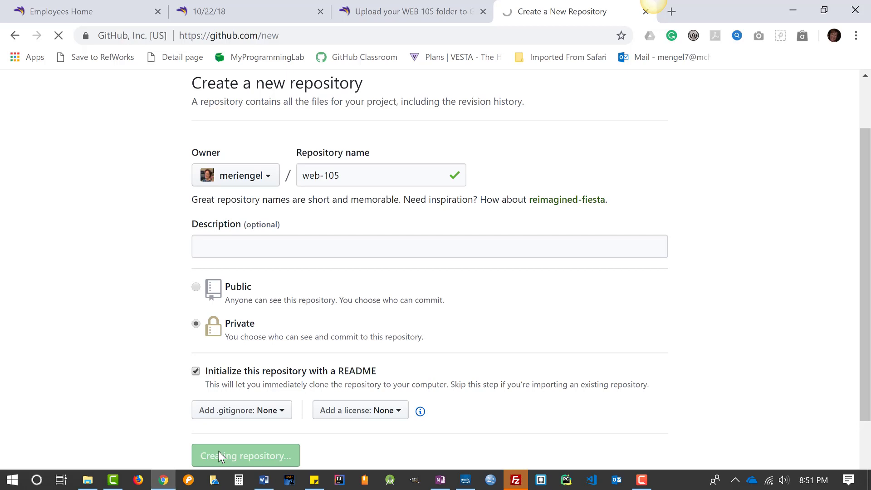
left_click(246, 456)
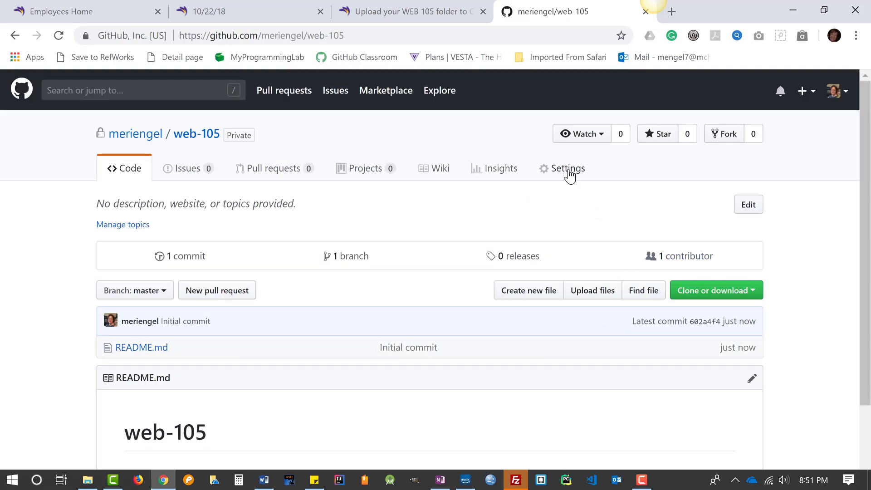
left_click(569, 168)
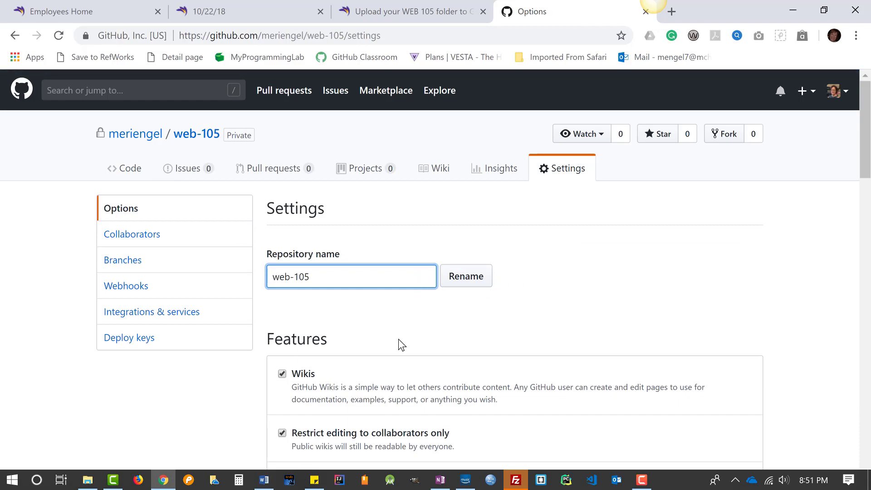
scroll("down", 3)
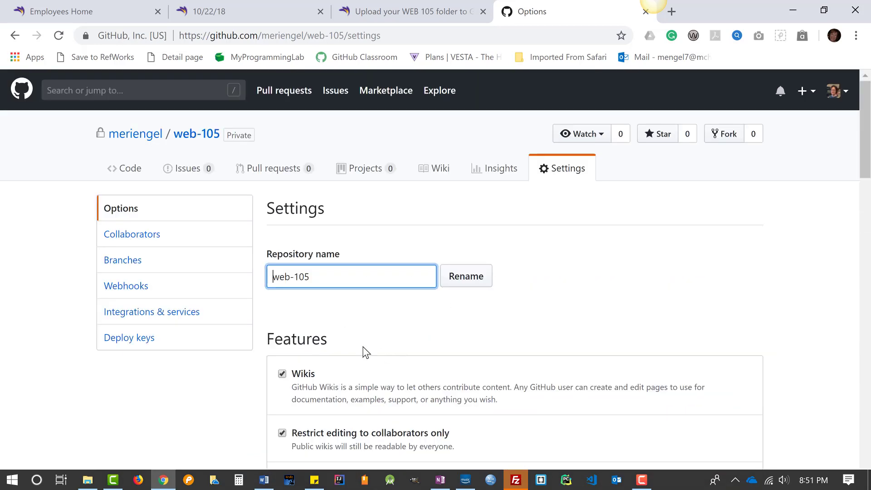
left_click(131, 235)
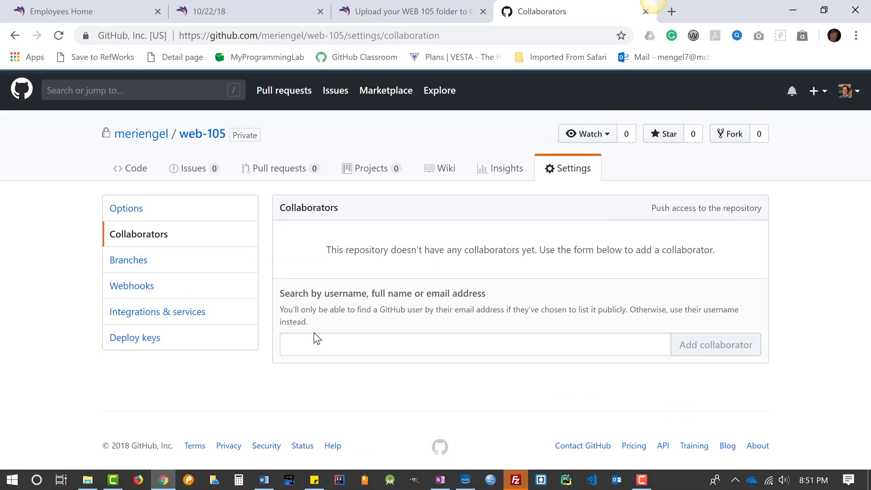
type("meri")
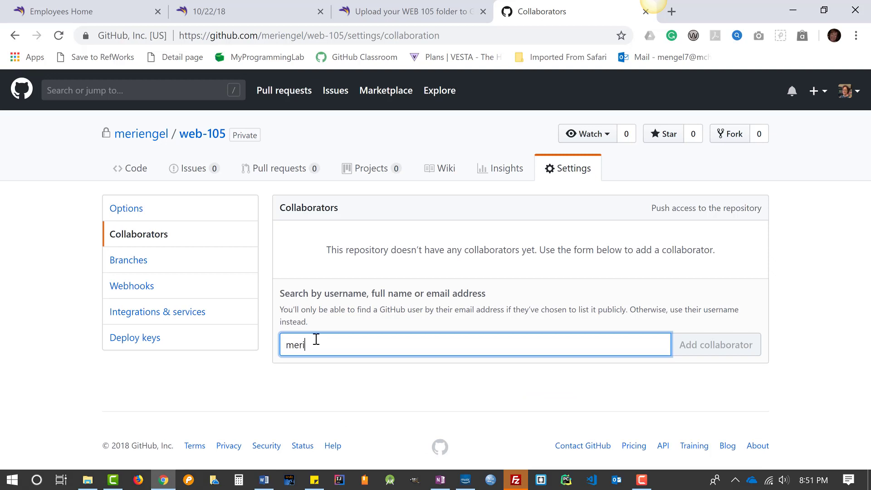
type("engel")
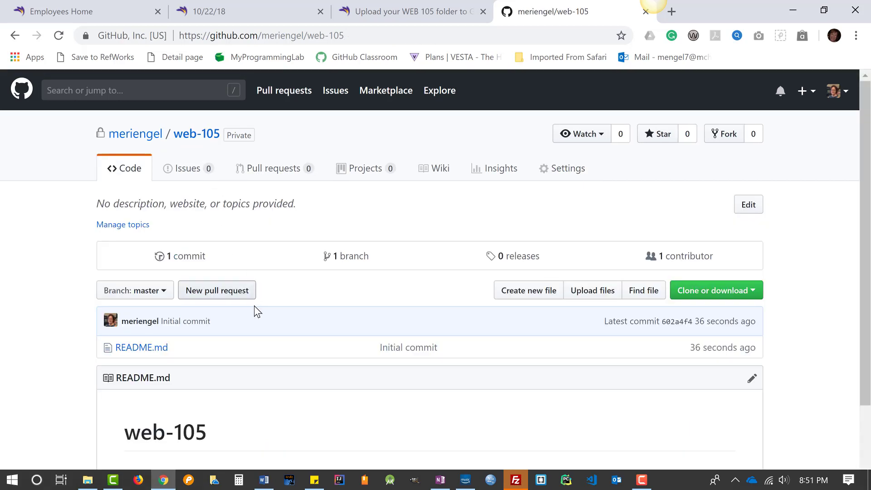
mouse_move(826, 10)
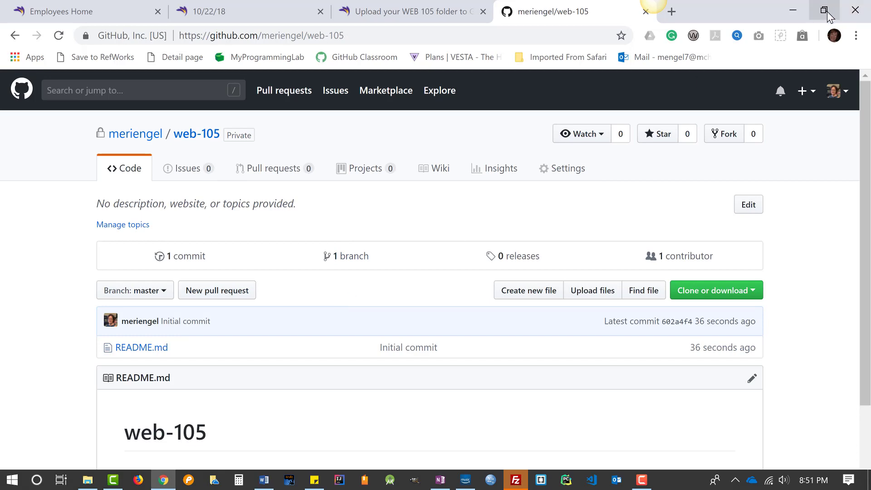
Bring FileZilla forward and confirm 'Overwrite if source newer' for existing local files
left_click(828, 11)
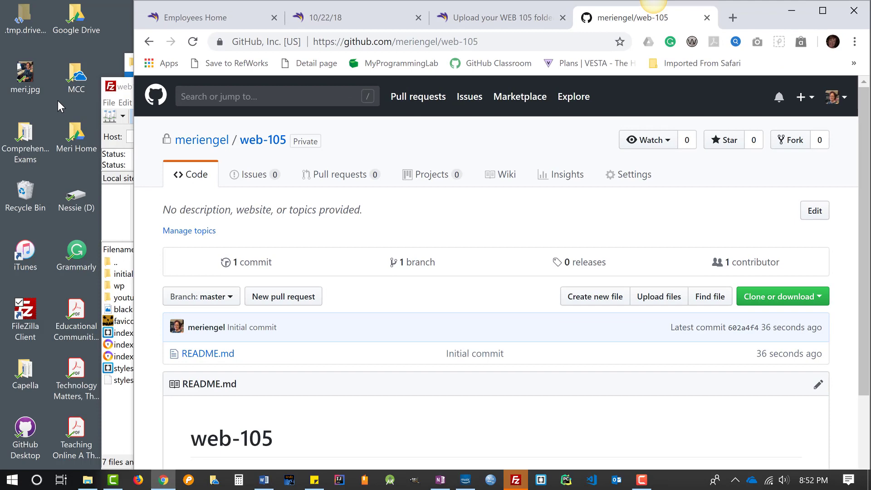
left_click(76, 76)
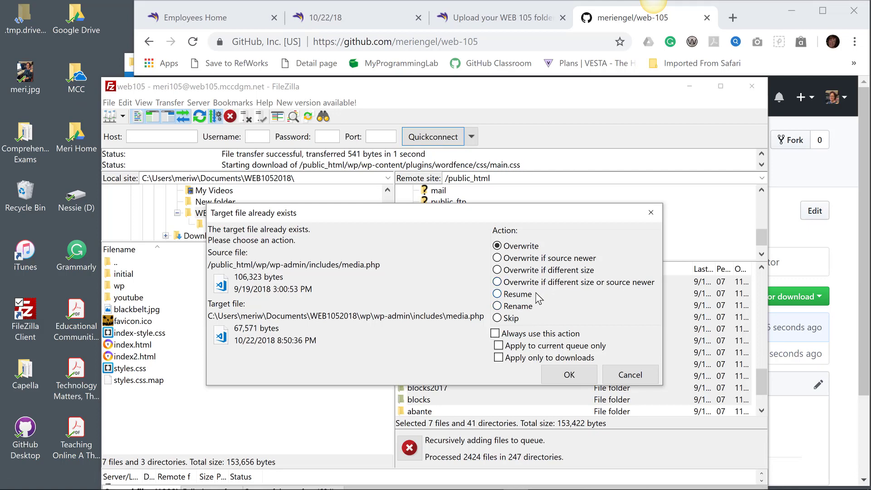
left_click(496, 258)
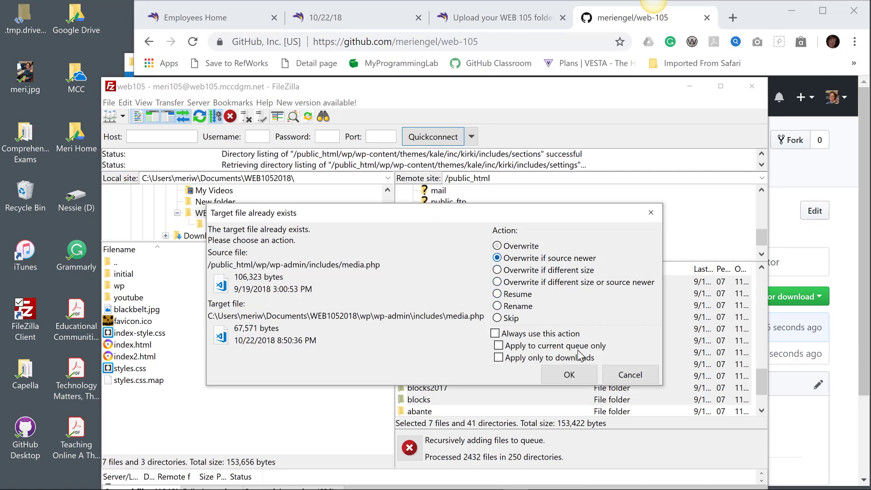
left_click(568, 375)
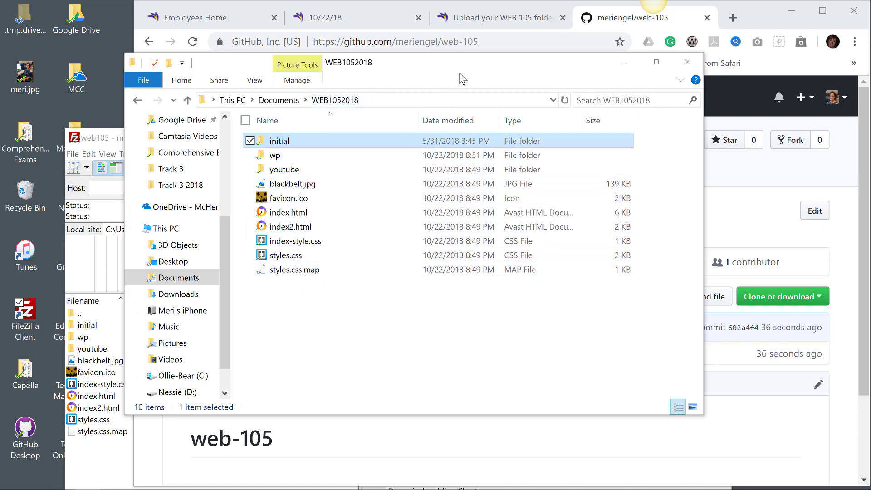
Drag styles.css, index.html and favicon.ico into the upload and commit as 'index and others'
left_click_drag(463, 78, 358, 76)
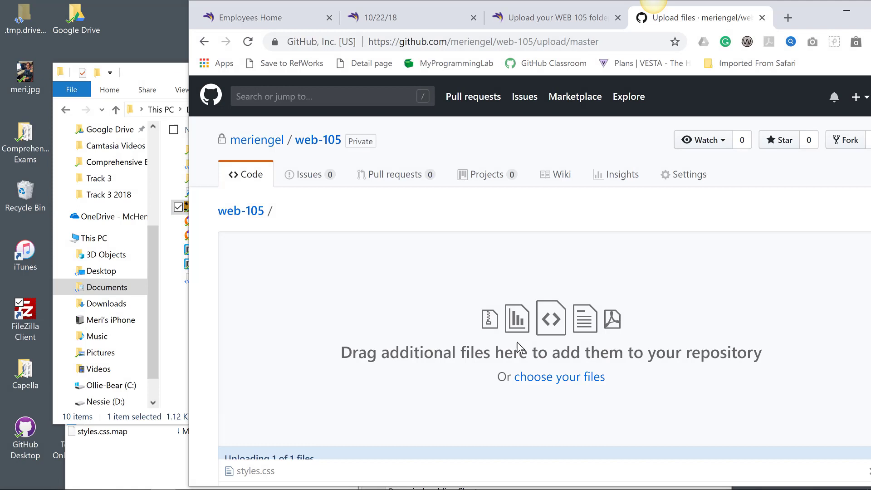
scroll("down", 3)
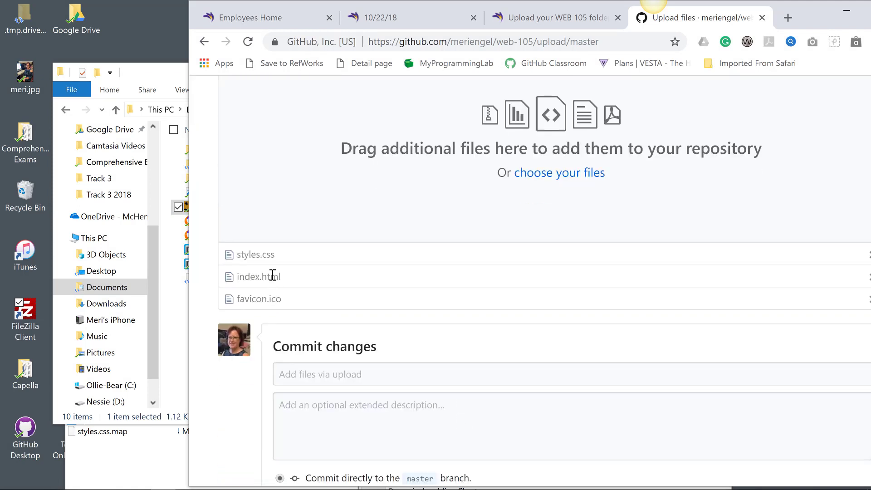
scroll("down", 3)
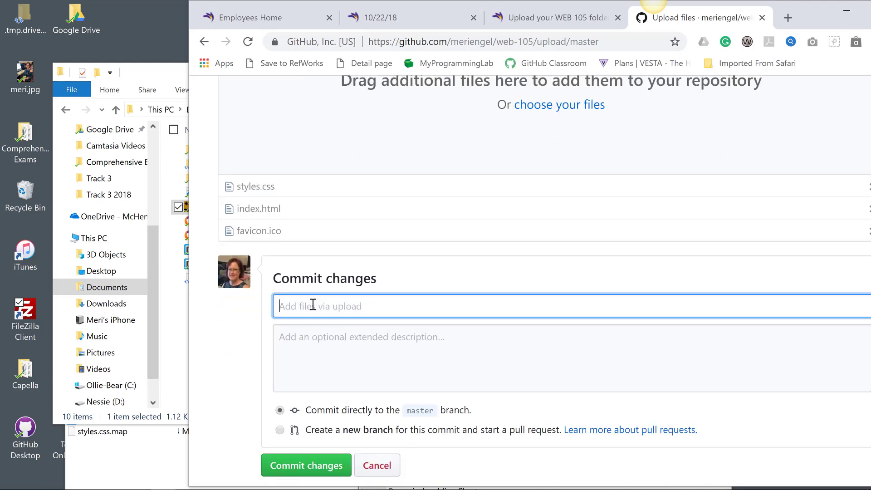
type("index and others")
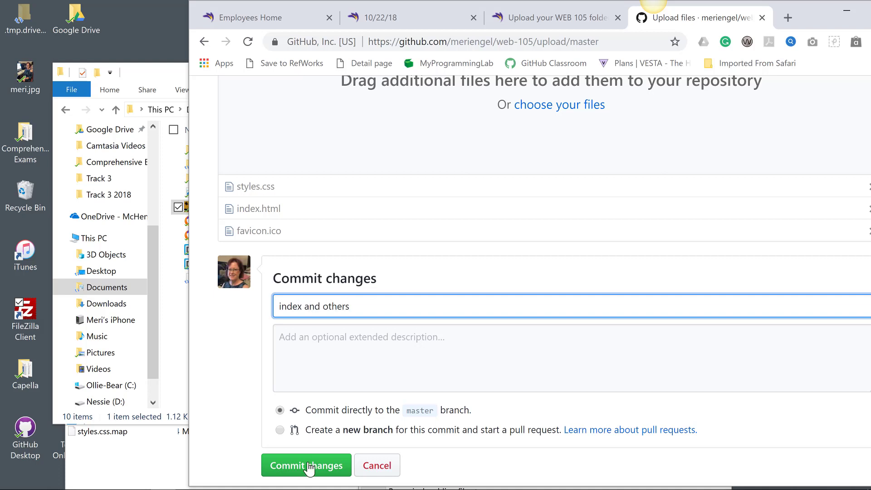
left_click(306, 465)
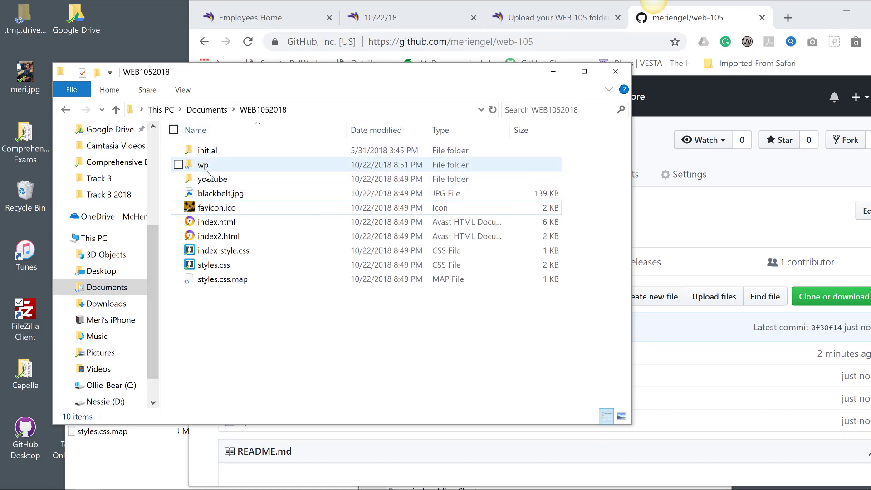
mouse_move(203, 165)
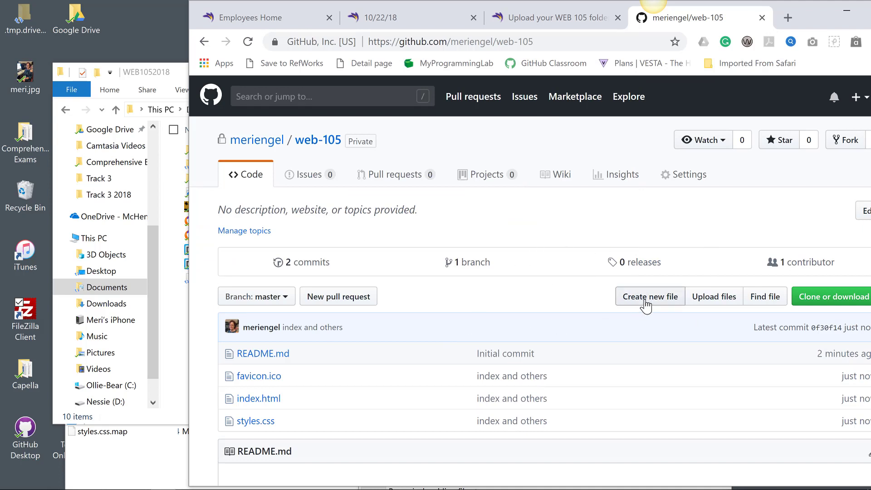
Create initial/index.html as a new file and commit it to web-105
left_click(650, 296)
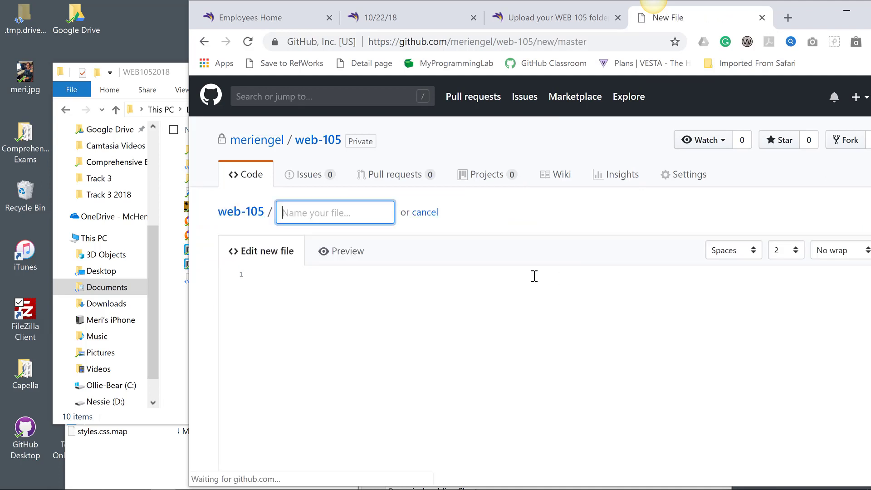
type("ini")
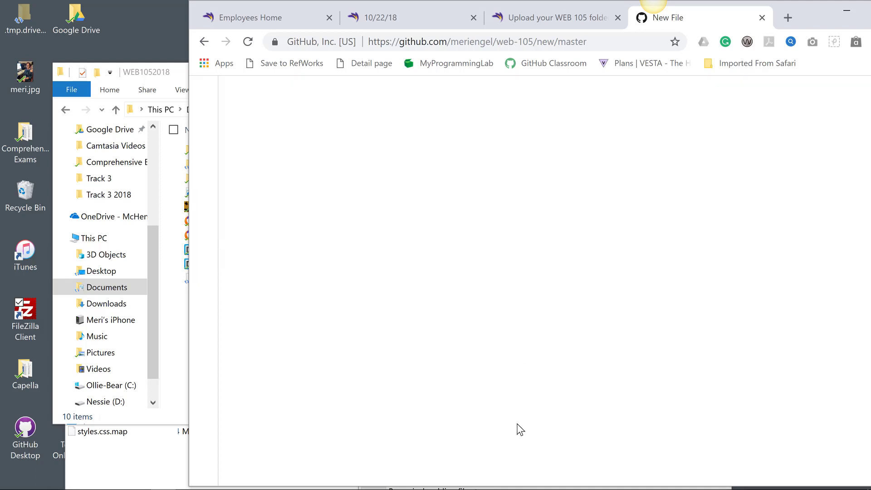
scroll("down", 3)
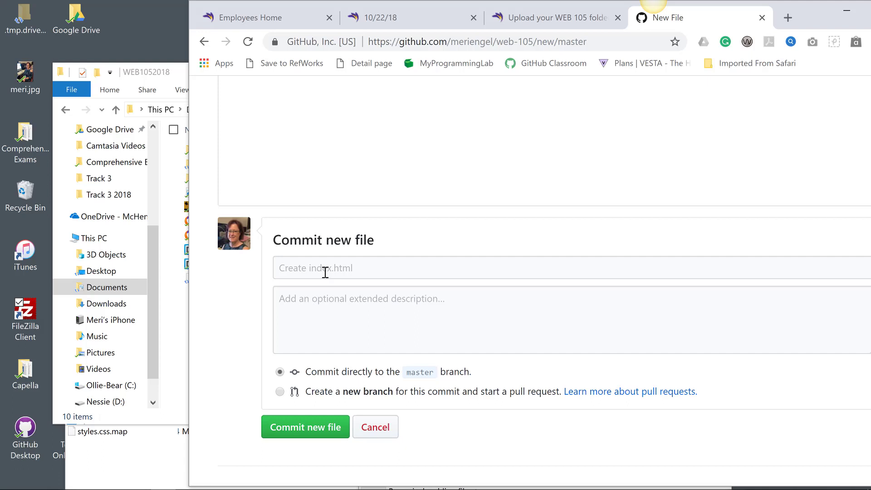
left_click(305, 426)
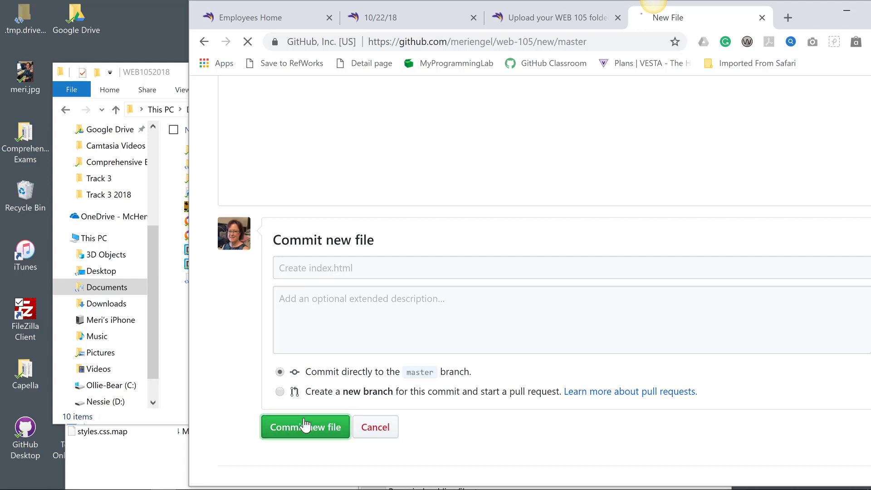
left_click(305, 427)
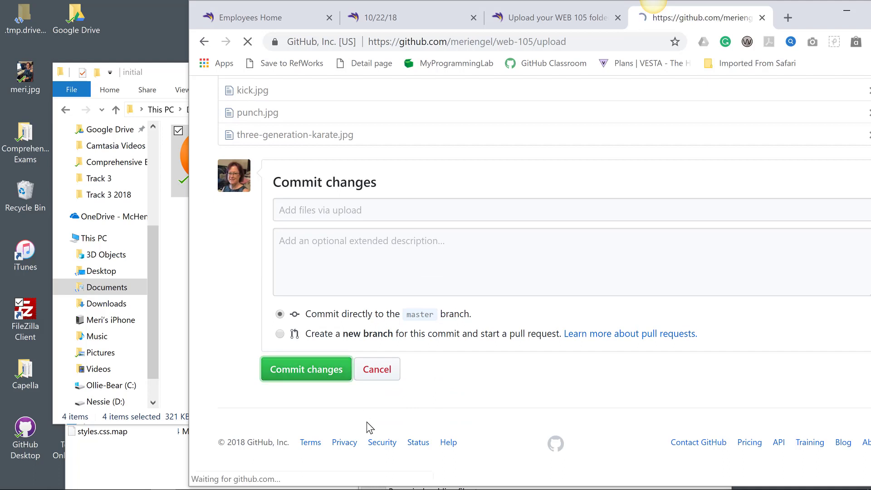
Commit the uploaded karate images (kick.jpg, punch.jpg) into the initial folder
left_click(306, 370)
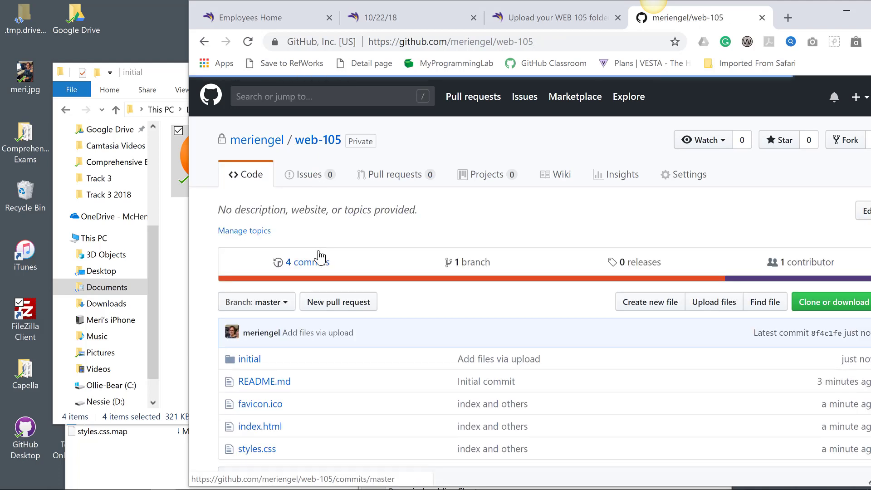
mouse_move(257, 450)
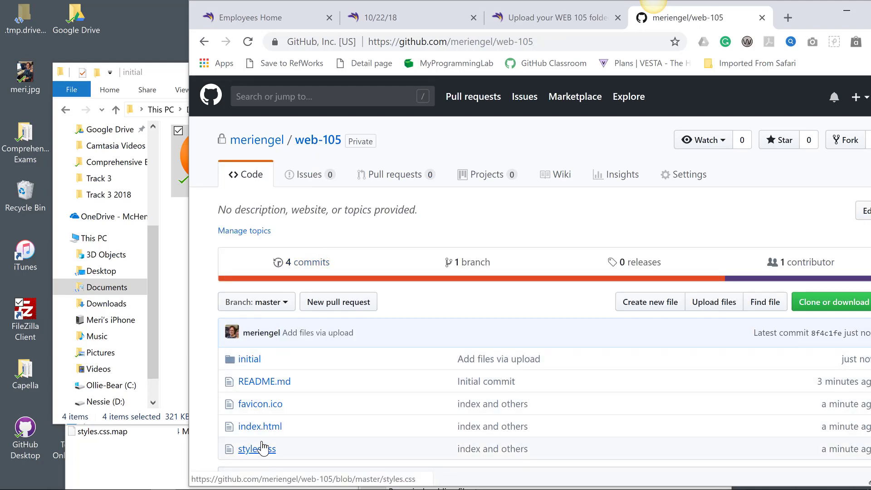
View the initial folder on GitHub, then open the local WEB1052018 youtube folder in File Explorer
left_click(248, 359)
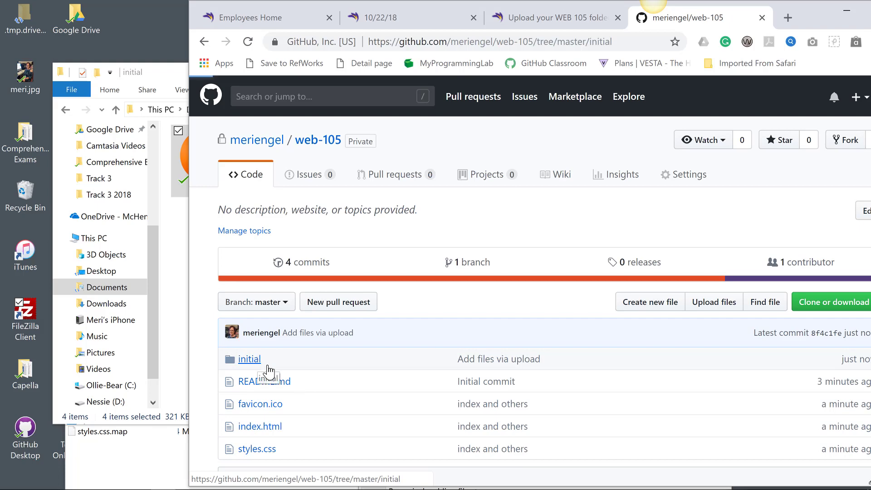
left_click(249, 359)
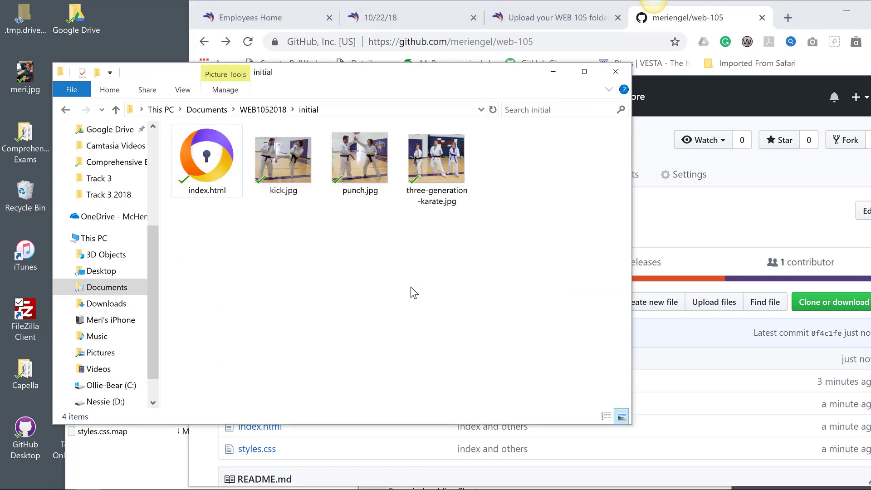
left_click(65, 110)
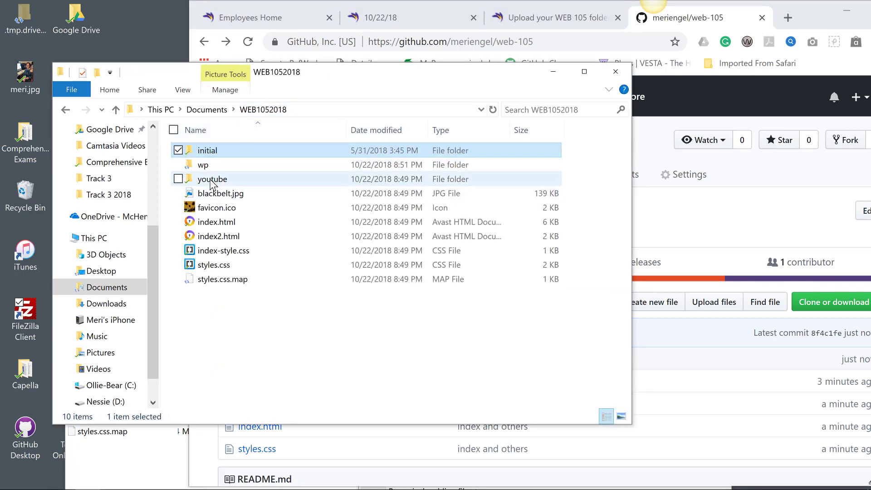
double_click(213, 178)
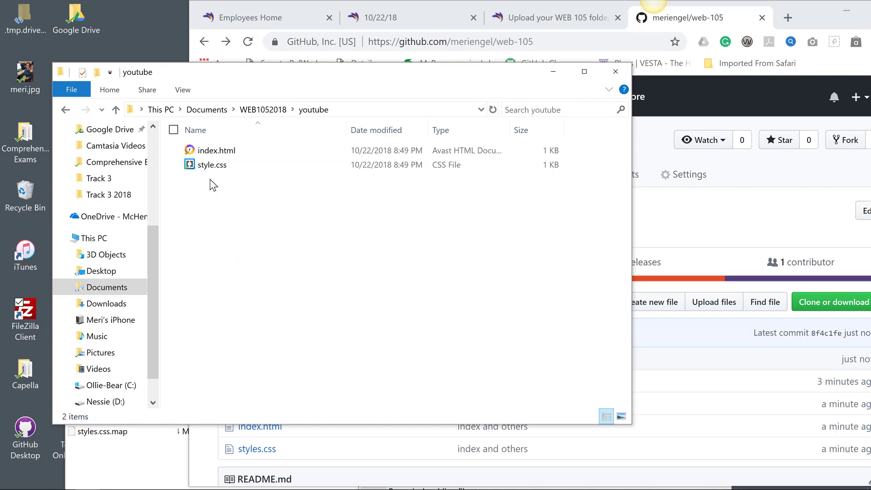
mouse_move(653, 236)
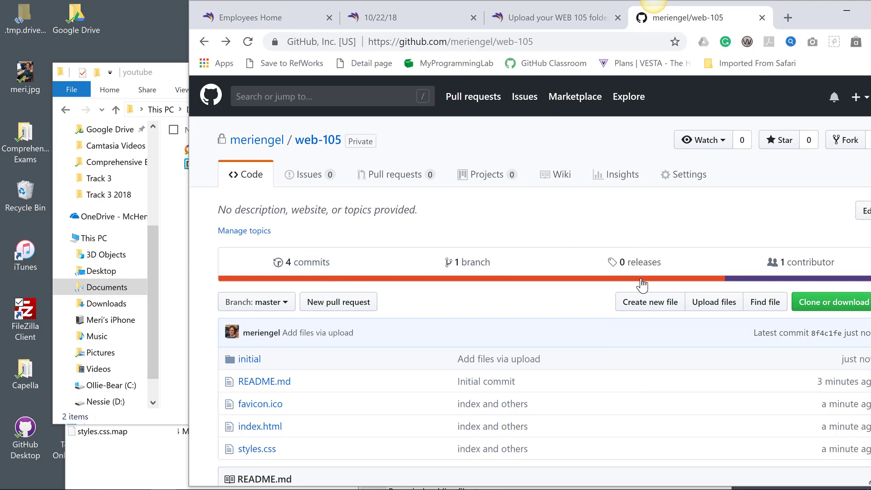
Begin a new file in web-105 with the path youtube/index.html
left_click(649, 302)
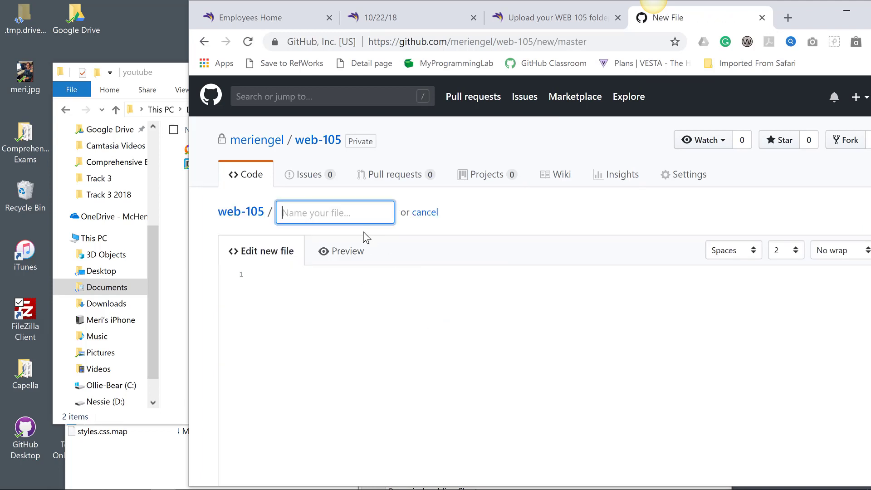
type("youtube/")
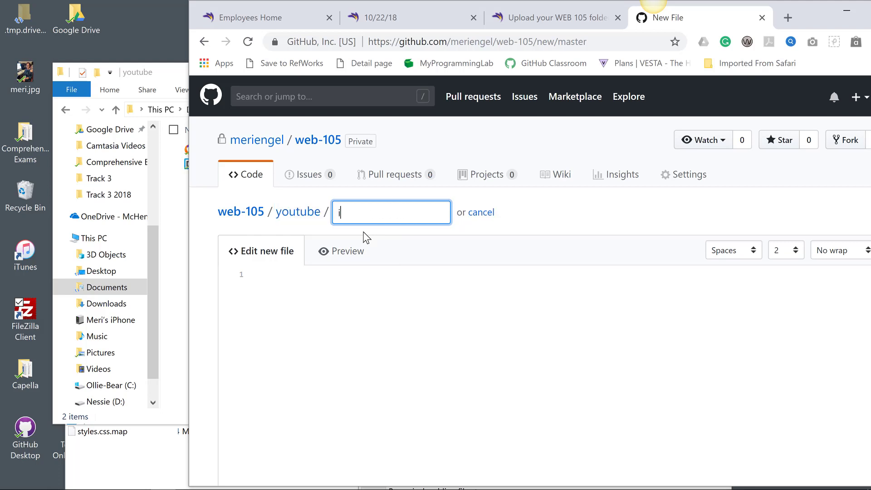
type("index.")
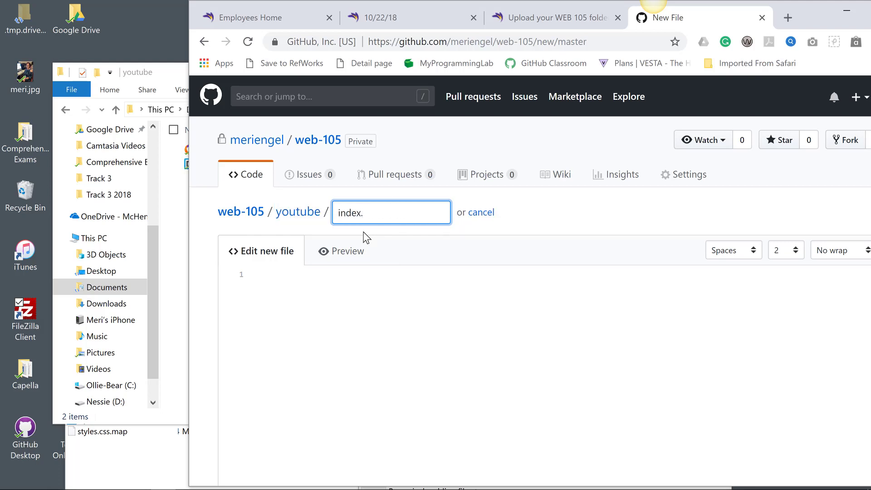
type("html")
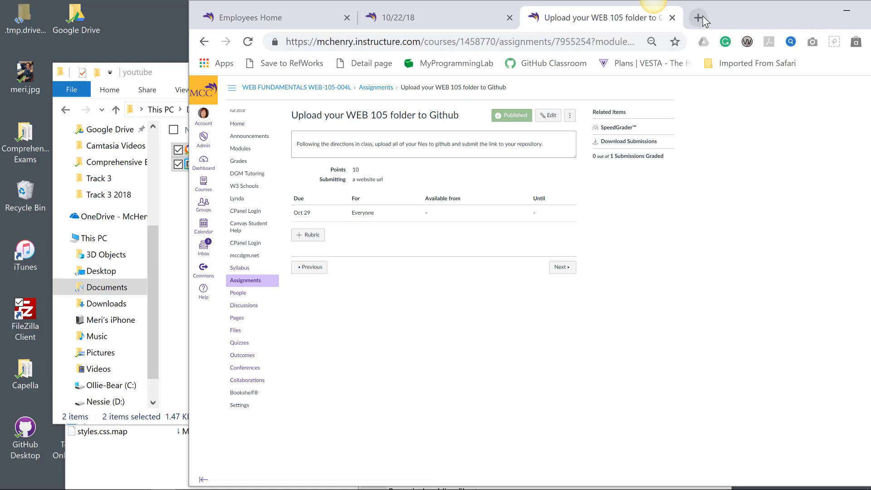
Reach the GitHub dashboard in a new tab via a search for the official site
left_click(701, 18)
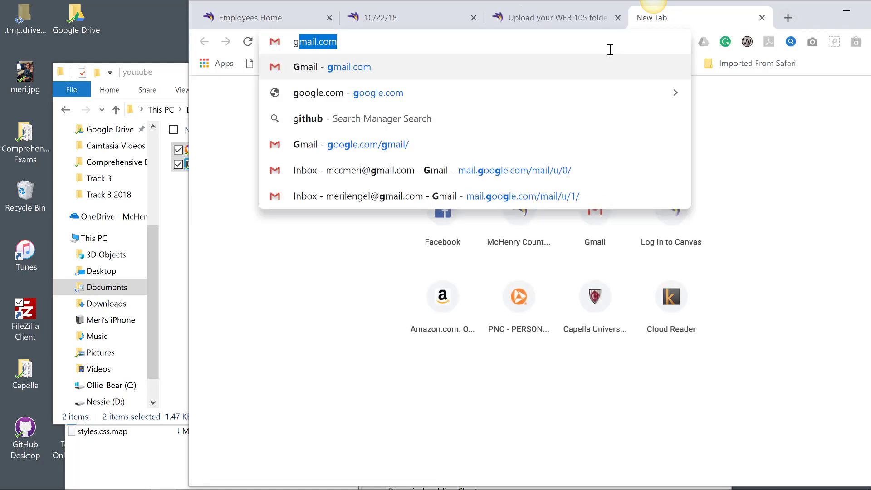
mouse_move(521, 118)
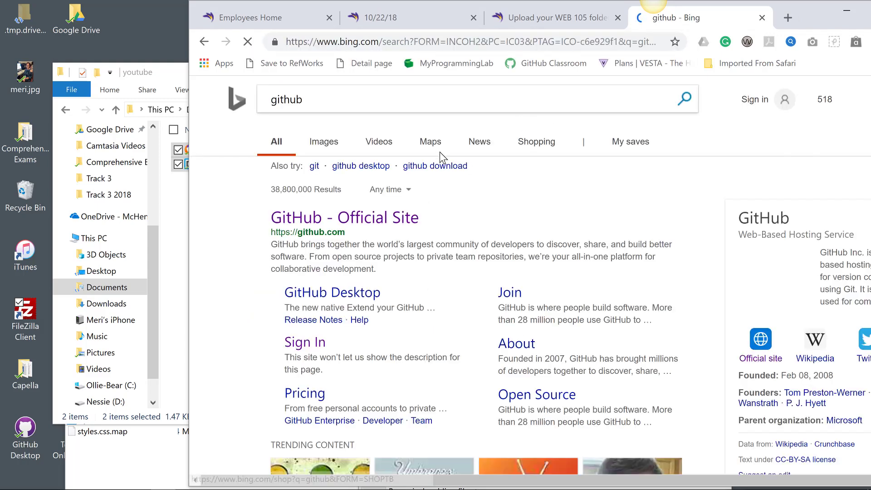
left_click(345, 217)
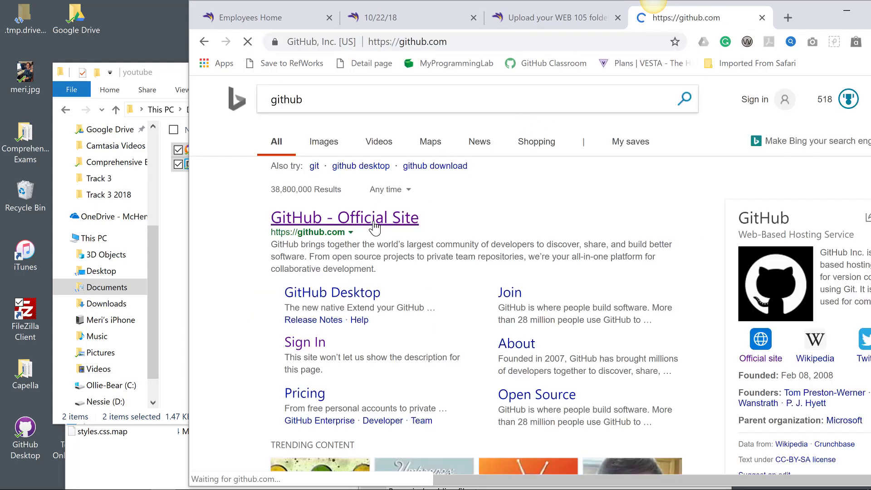
left_click(345, 217)
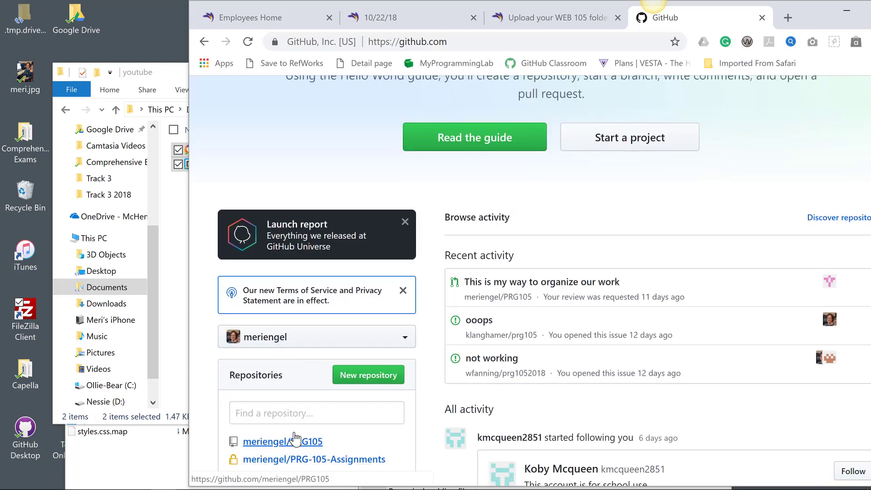
left_click(316, 337)
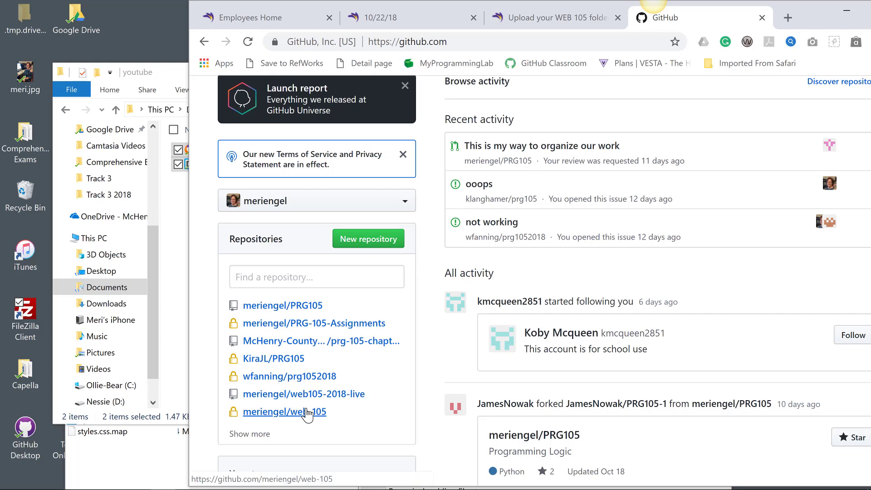
In web-105, set the new-file path to youtube/ and queue index.html and style.css for upload
left_click(284, 412)
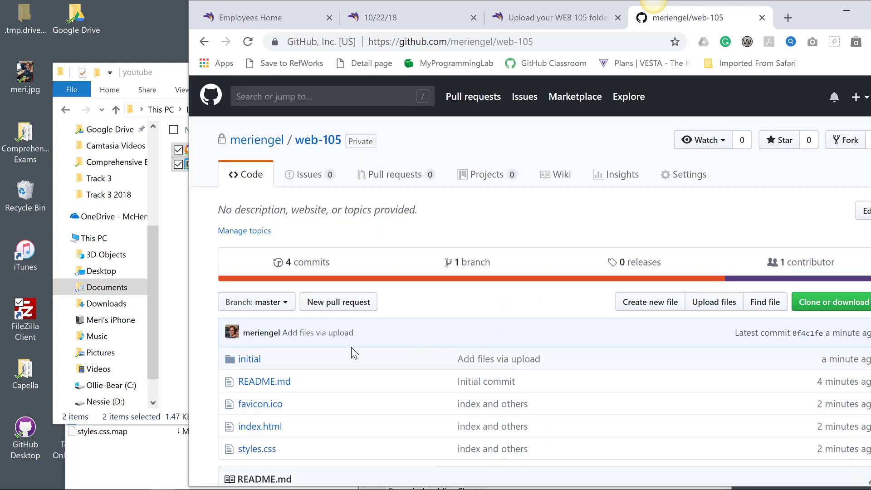
left_click(650, 302)
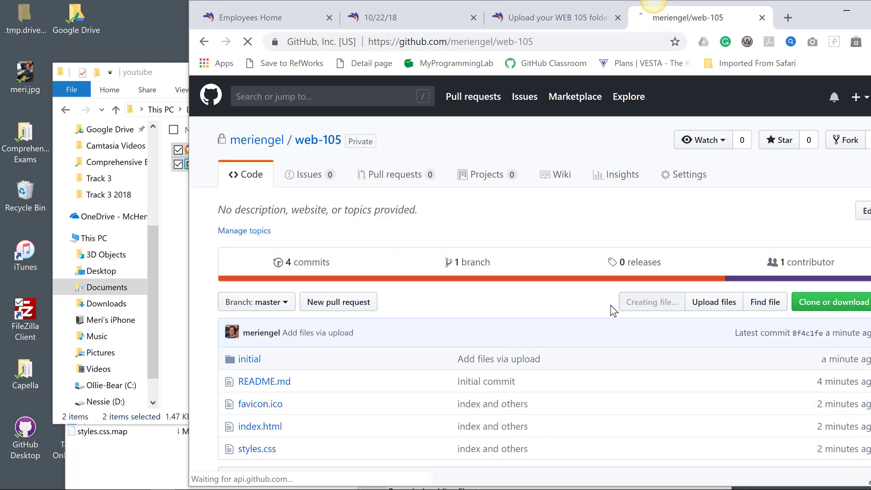
left_click(651, 301)
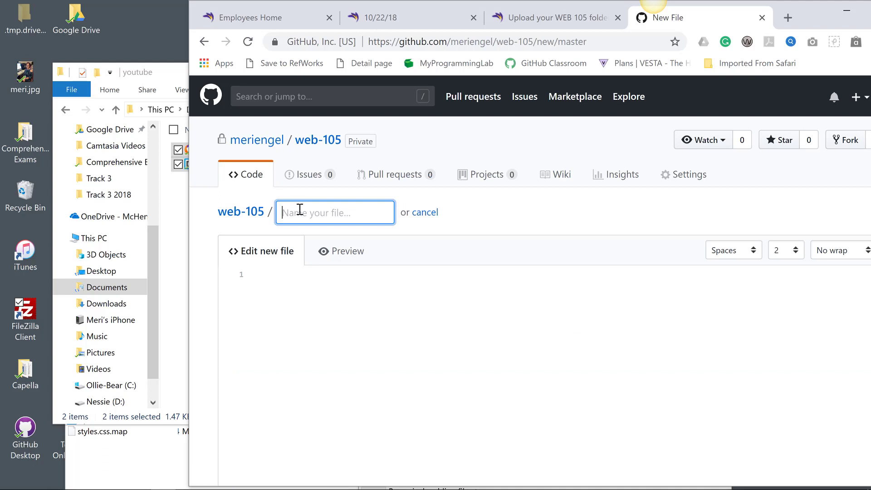
type("yhoutu")
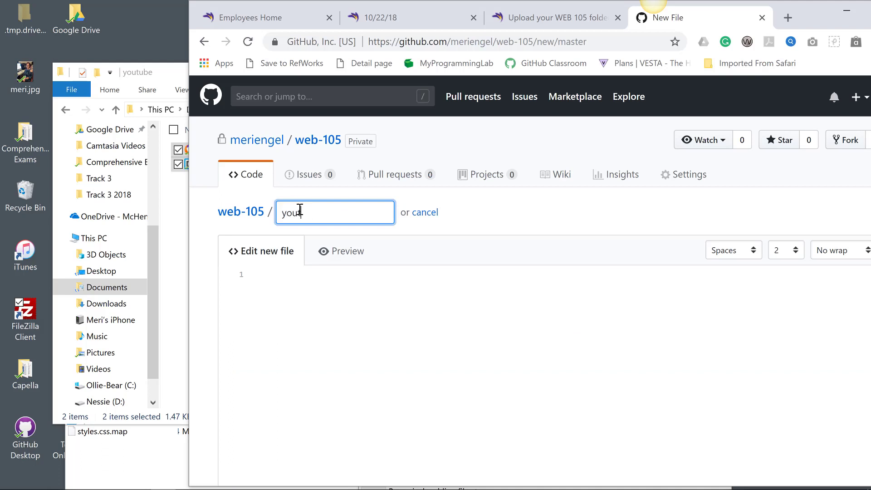
type("tu")
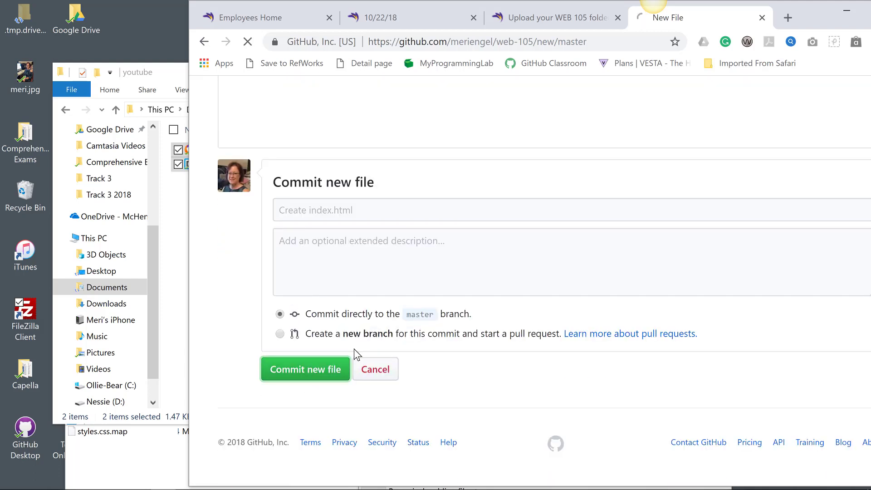
left_click(305, 370)
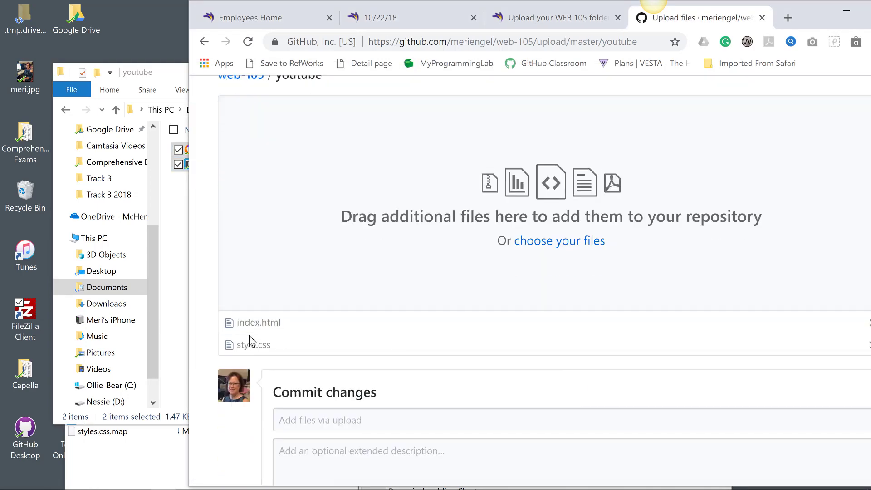
Commit the youtube folder upload via 'Add files via upload'
scroll("down", 3)
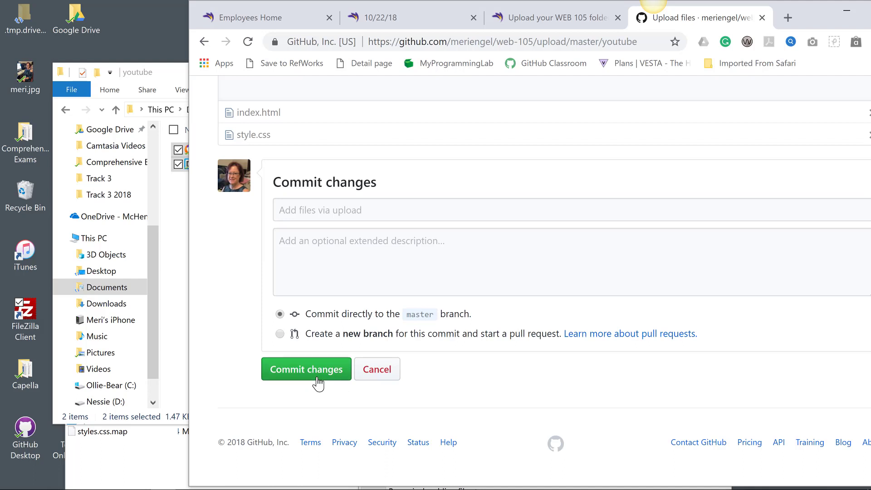
left_click(306, 369)
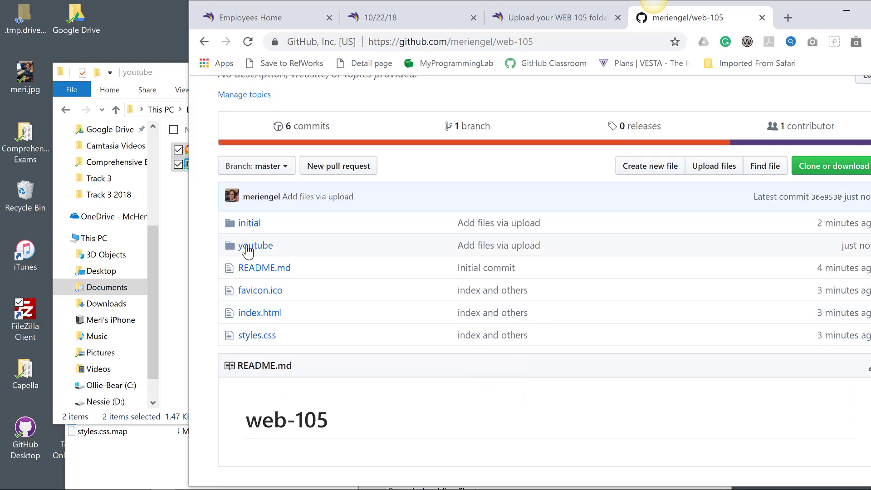
Verify the youtube folder's files, then the initial folder's punch.jpg image
left_click(255, 245)
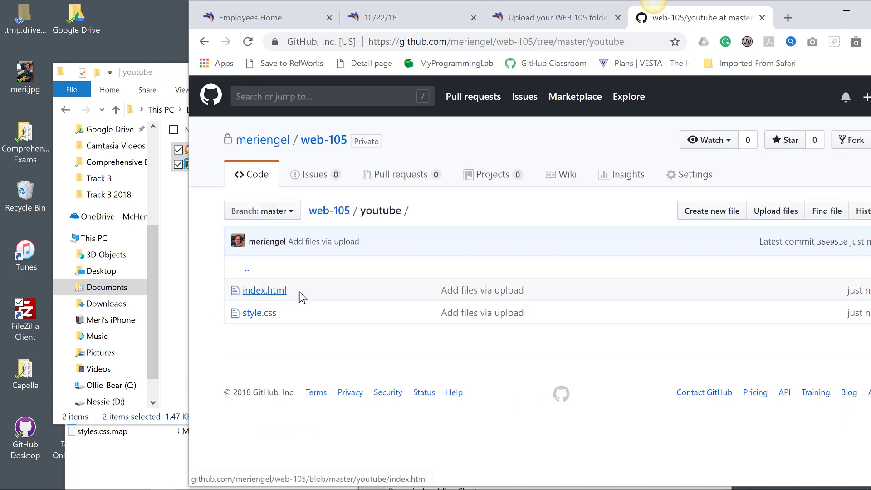
left_click(264, 290)
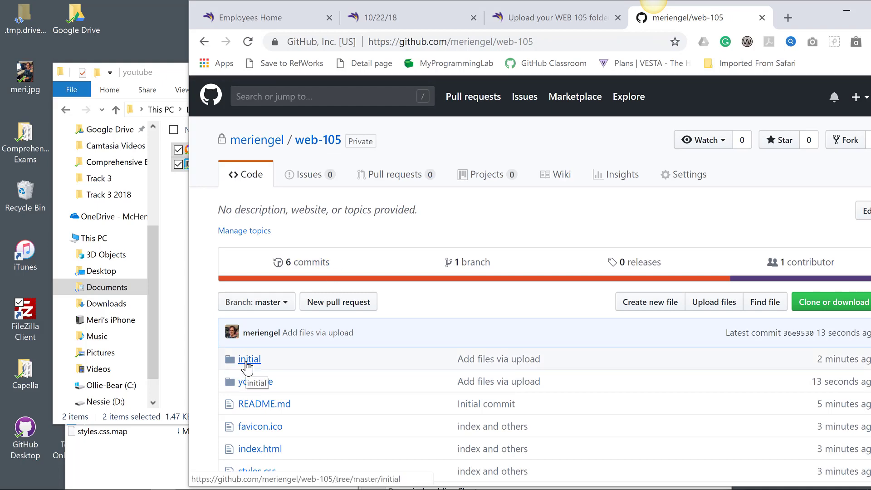
left_click(249, 360)
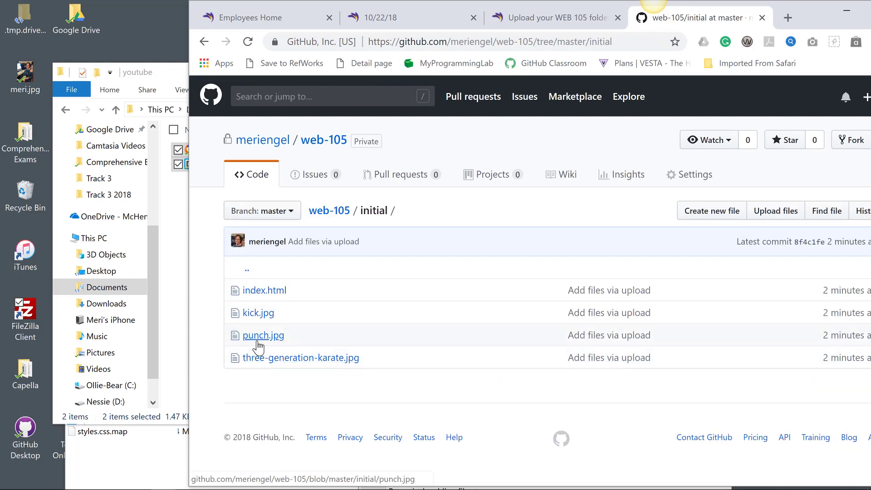
left_click(262, 336)
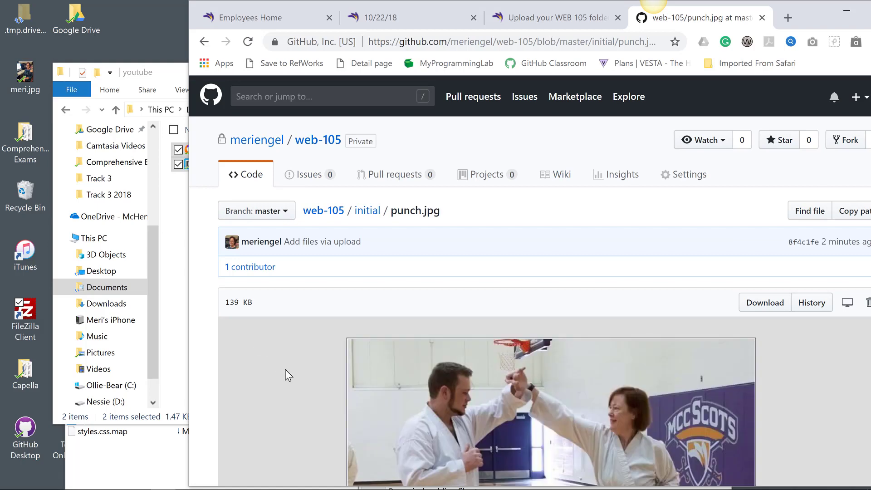
scroll("down", 3)
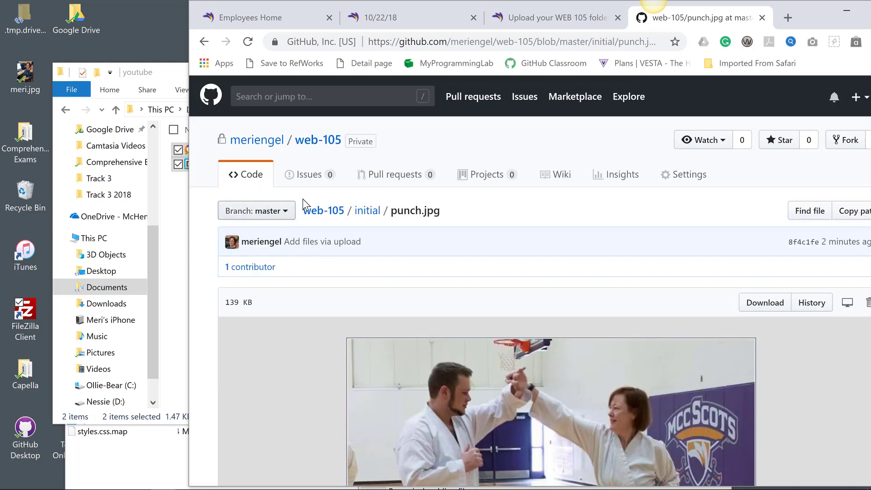
mouse_move(350, 133)
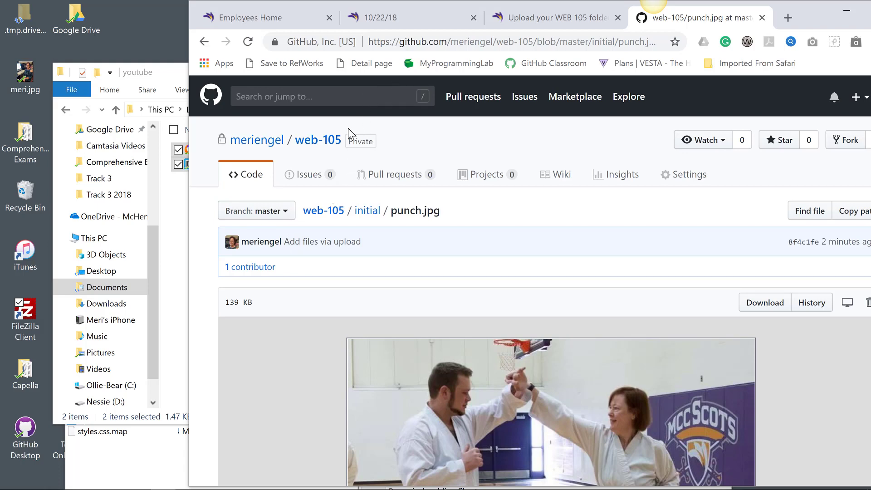
Return to the web-105 repository home and select its web address for copying
left_click(318, 139)
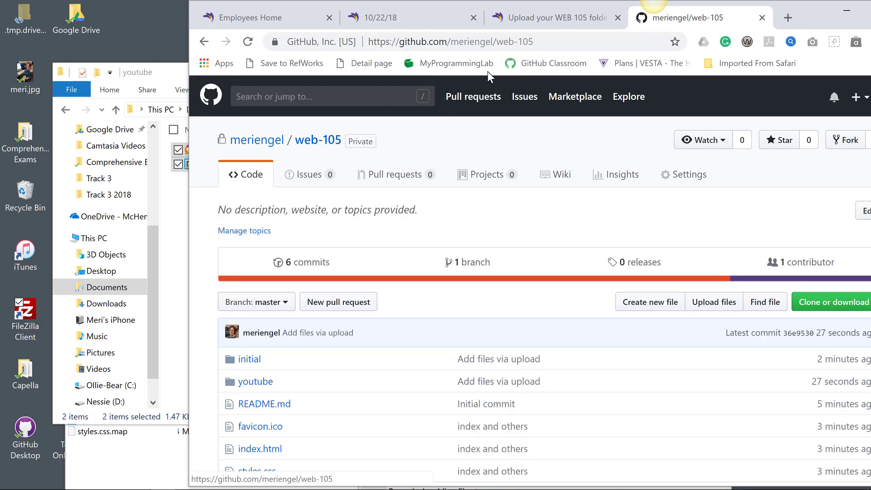
left_click(450, 41)
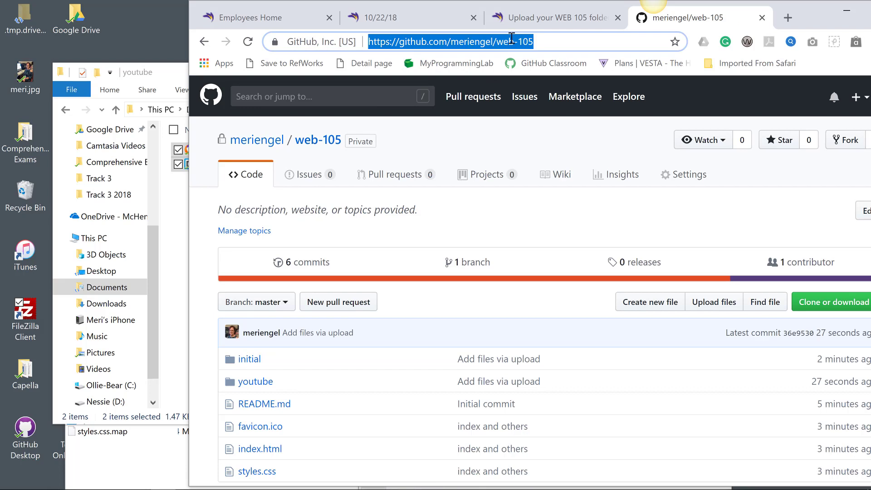